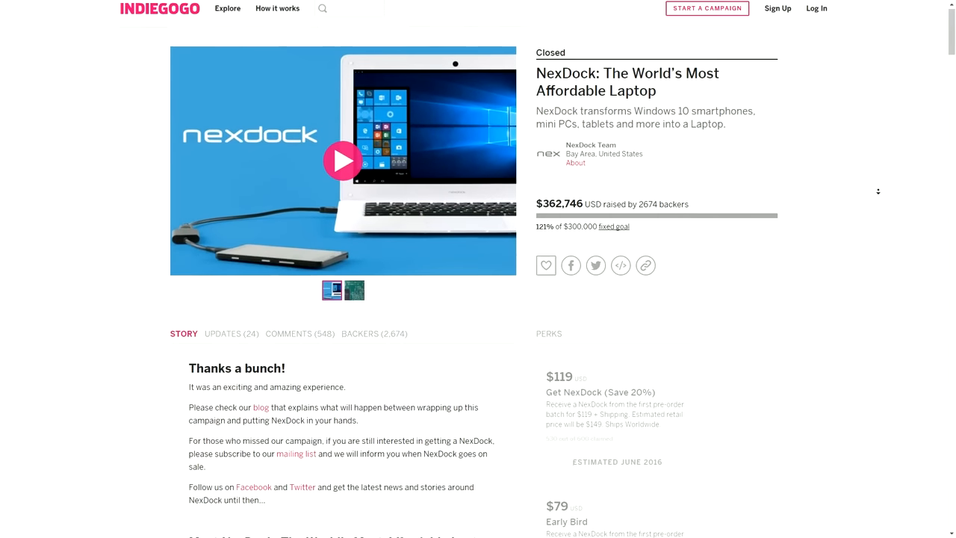
# Step: Scroll through the NexDock campaign story past the use-case and feature videos
pyautogui.scroll(-3)
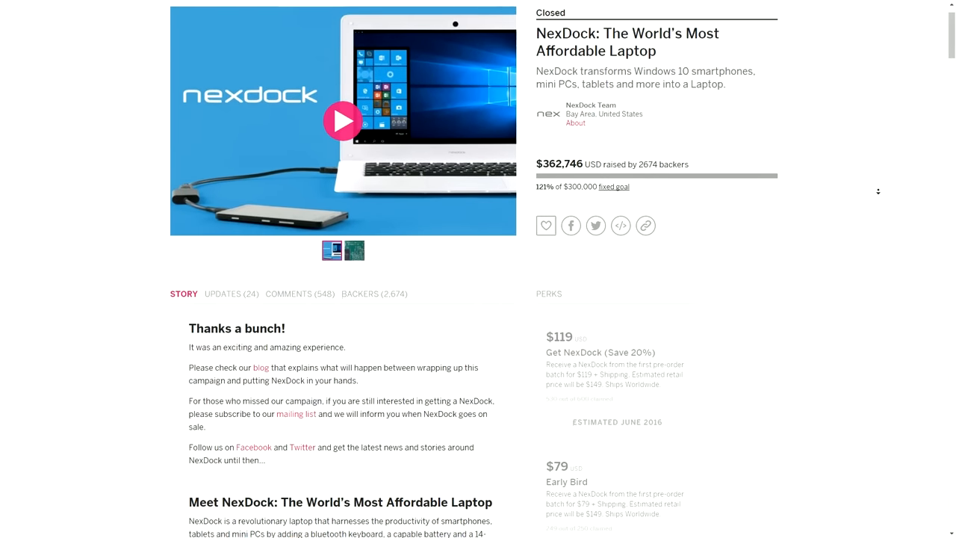
pyautogui.scroll(-3)
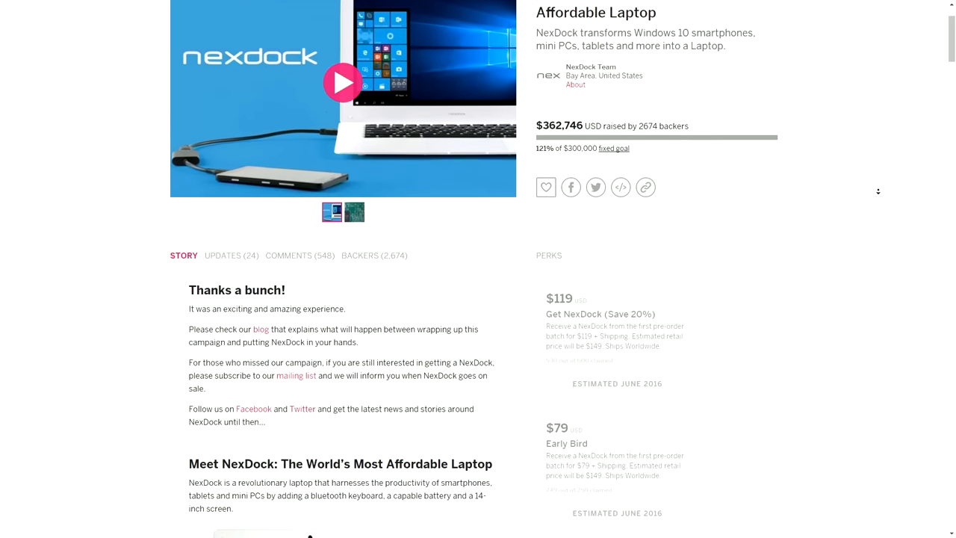
pyautogui.scroll(-3)
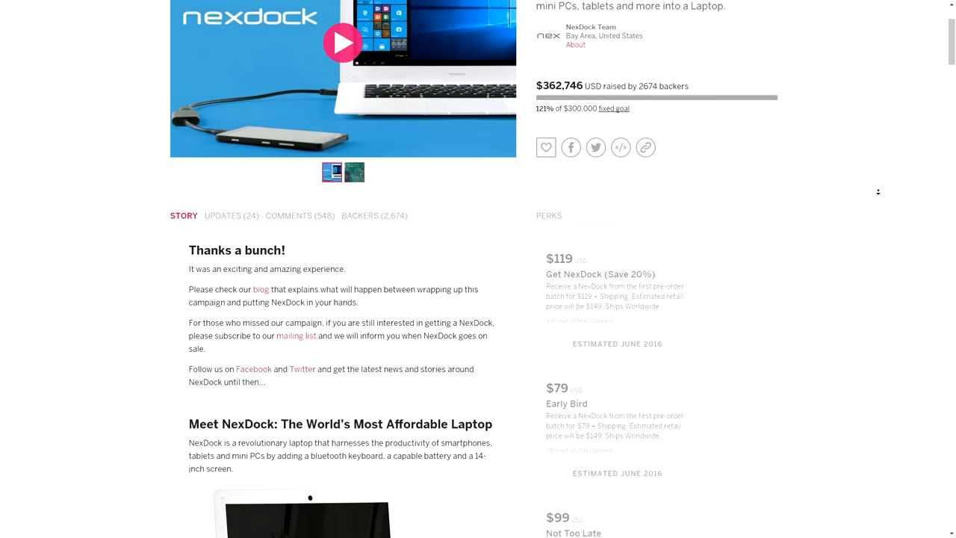
pyautogui.scroll(-3)
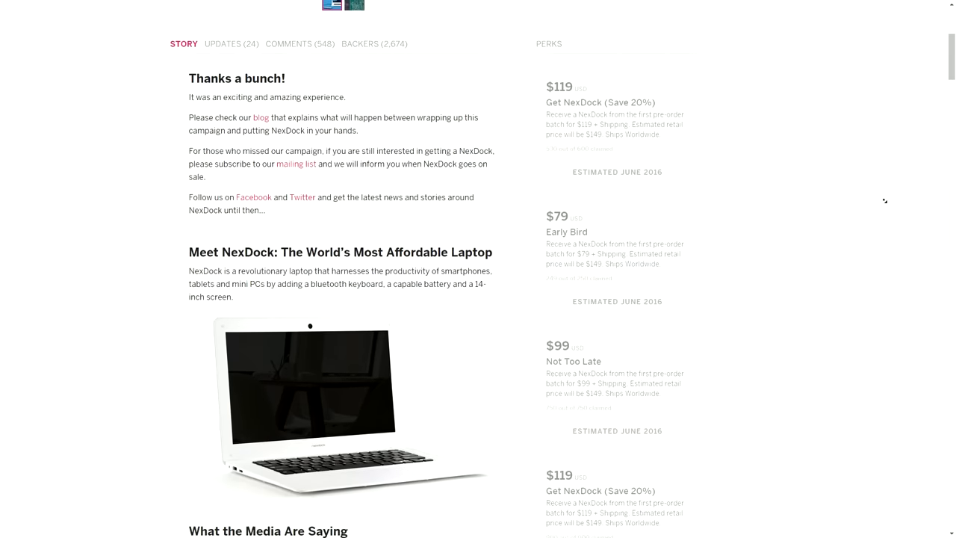
pyautogui.scroll(-3)
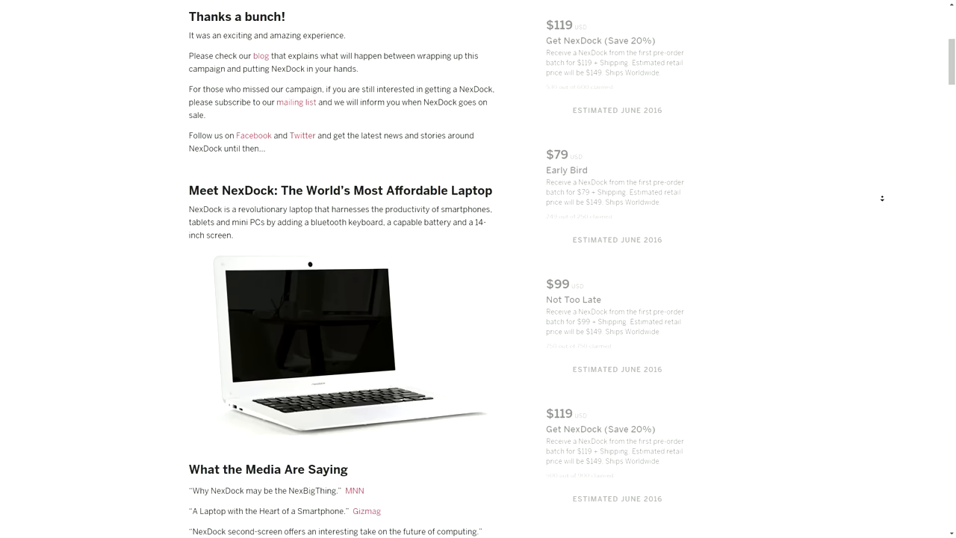
pyautogui.scroll(-3)
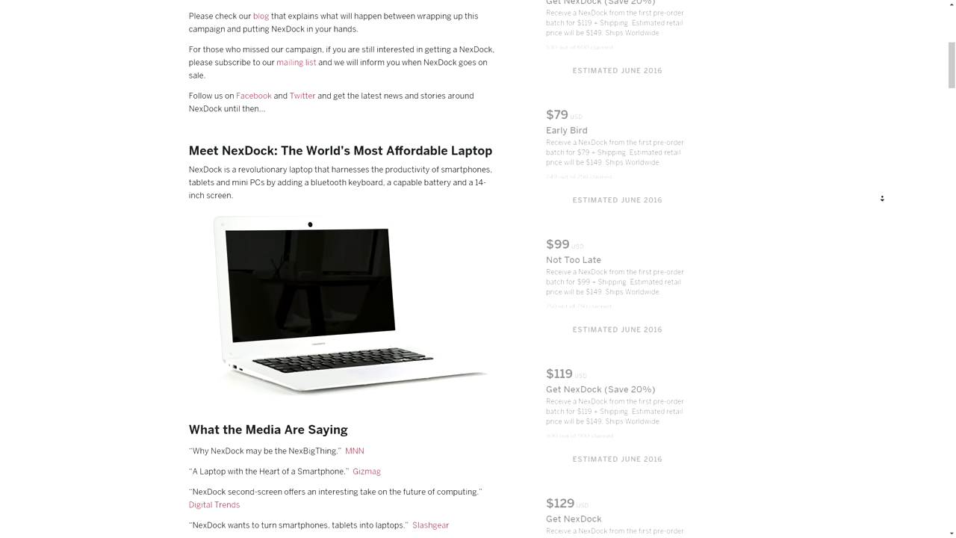
pyautogui.scroll(-3)
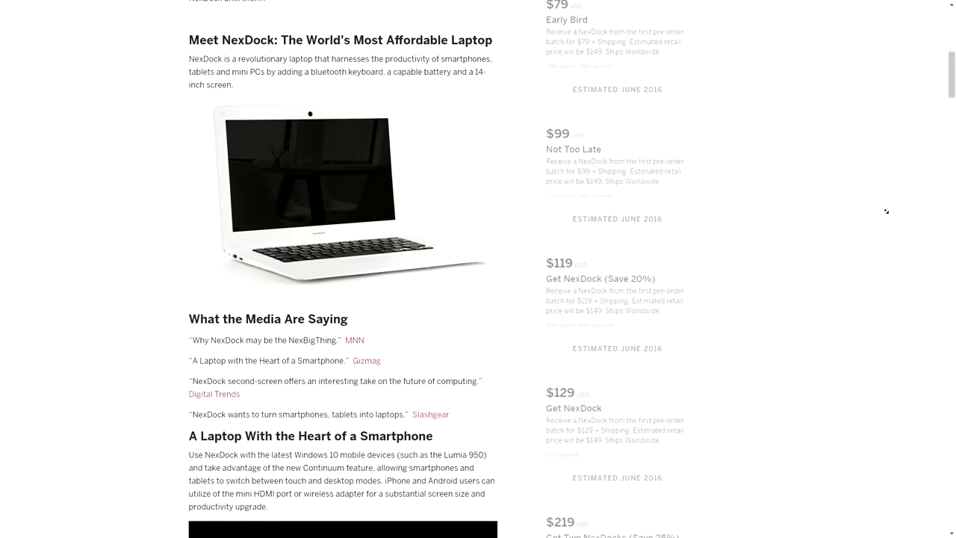
pyautogui.scroll(-3)
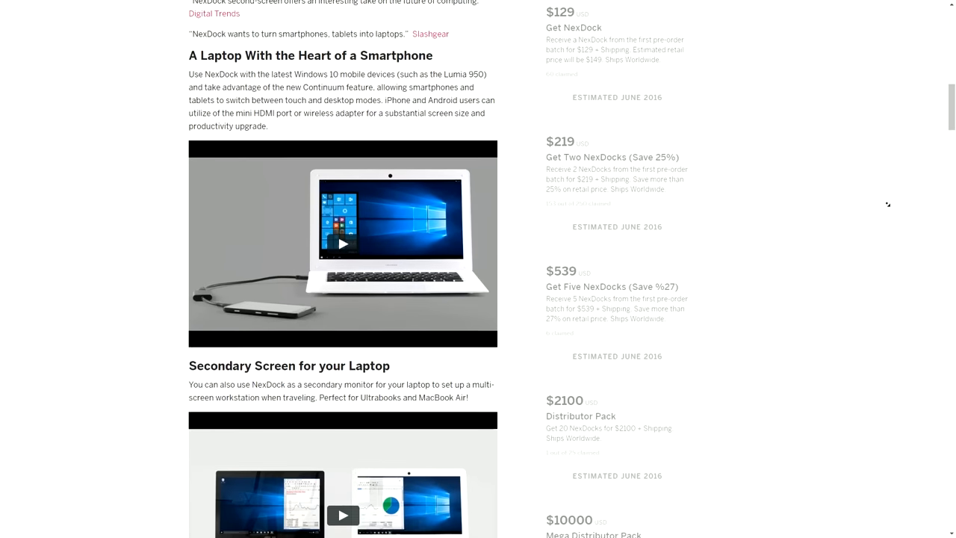
pyautogui.scroll(-3)
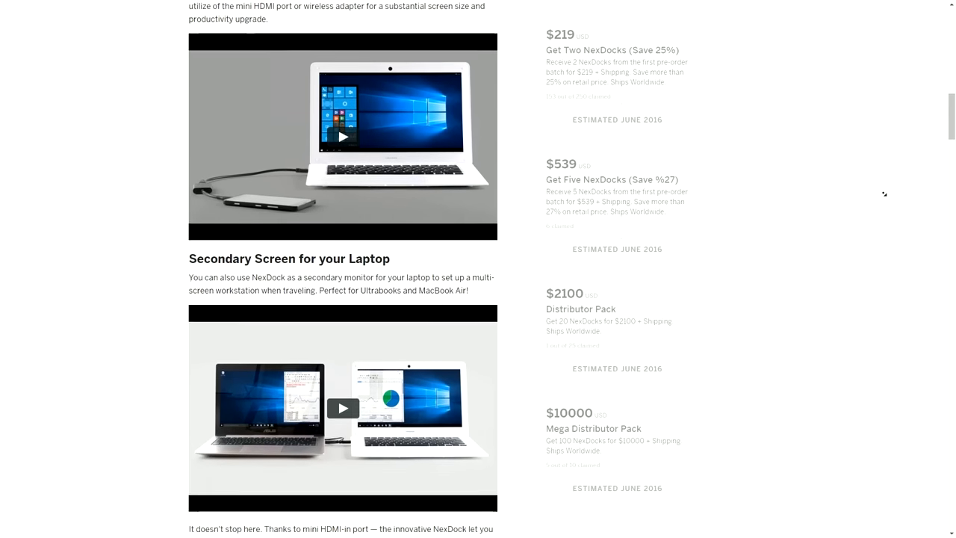
pyautogui.scroll(-3)
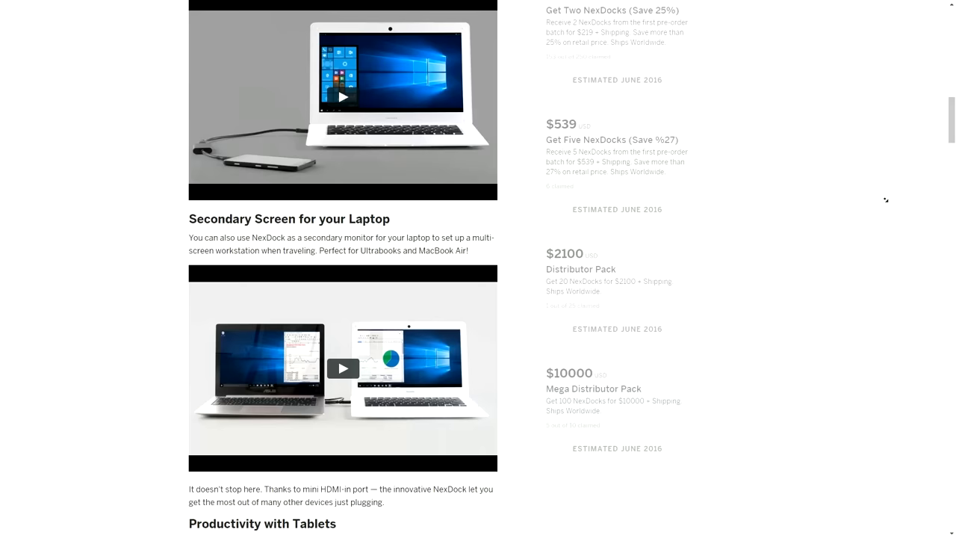
pyautogui.scroll(-3)
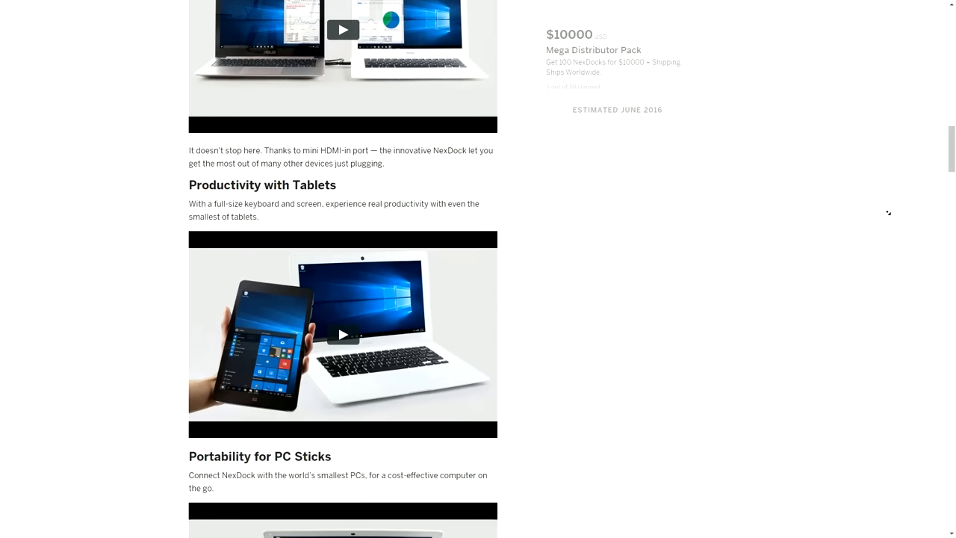
pyautogui.scroll(-3)
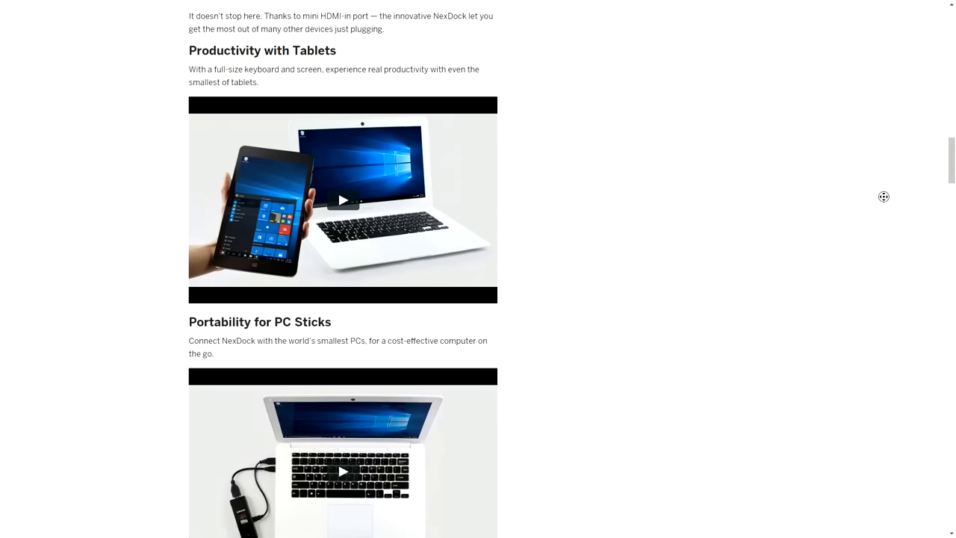
# Step: Continue down to the technical specifications and the Our Vision section
pyautogui.scroll(-3)
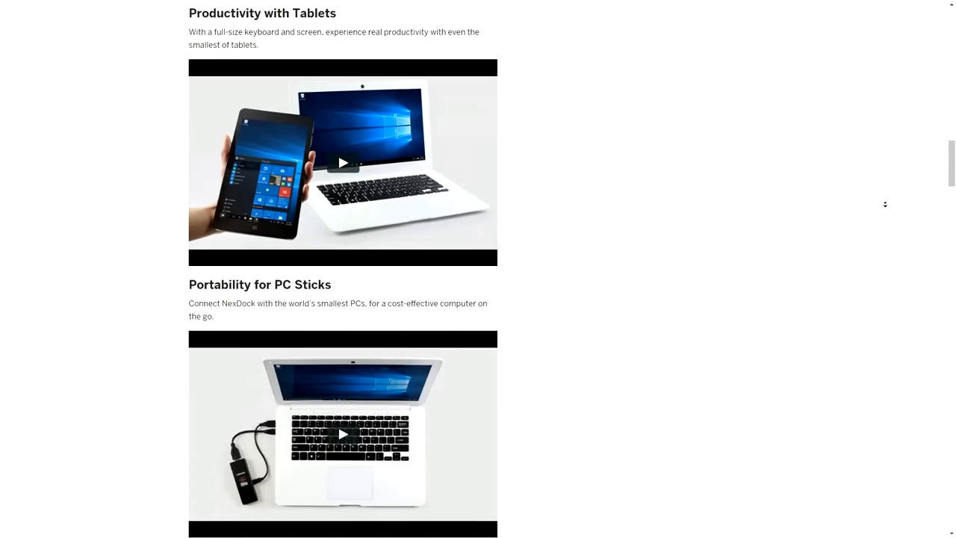
pyautogui.scroll(-3)
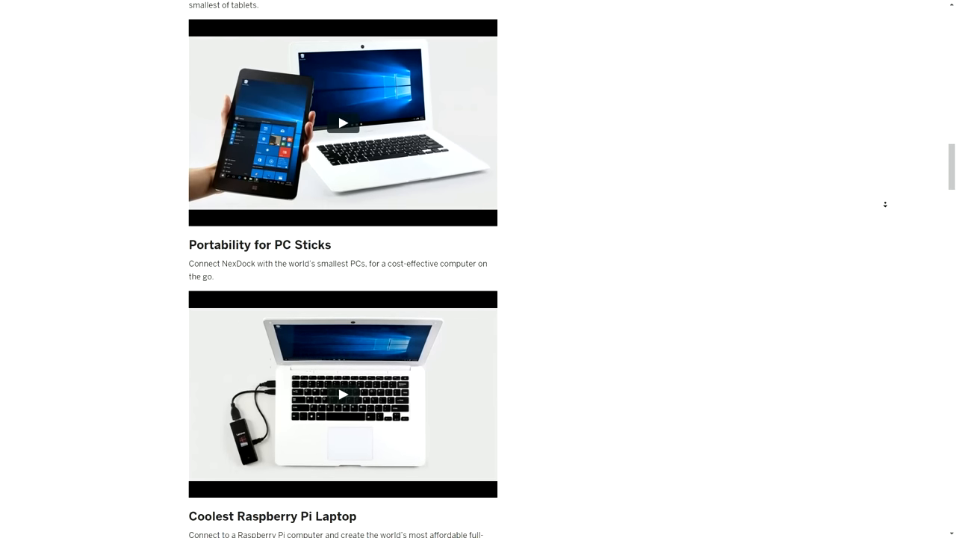
pyautogui.scroll(-3)
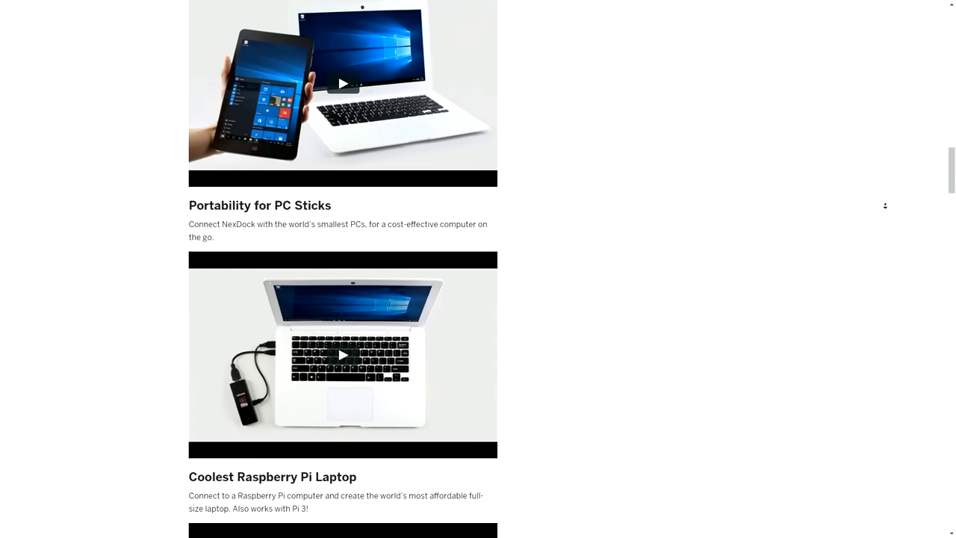
pyautogui.scroll(-3)
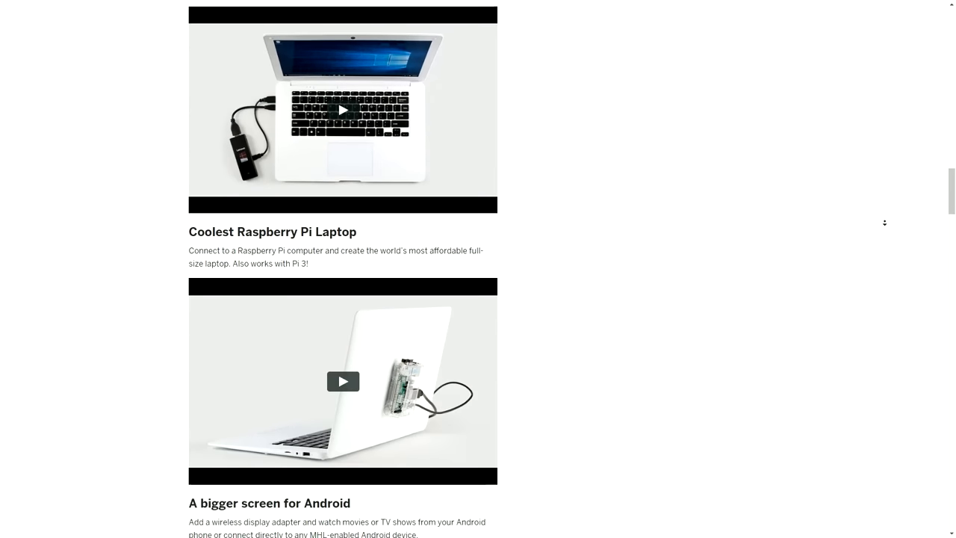
pyautogui.scroll(-3)
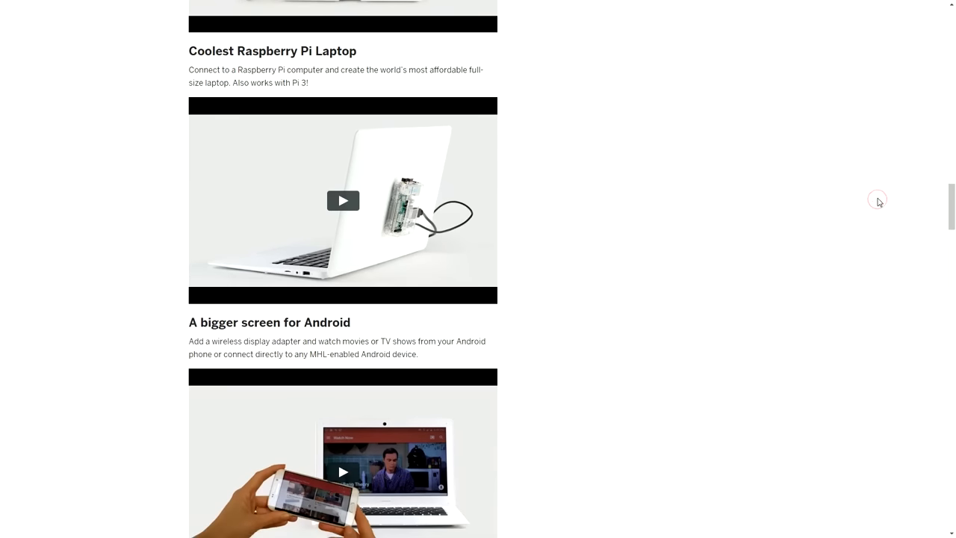
pyautogui.scroll(-3)
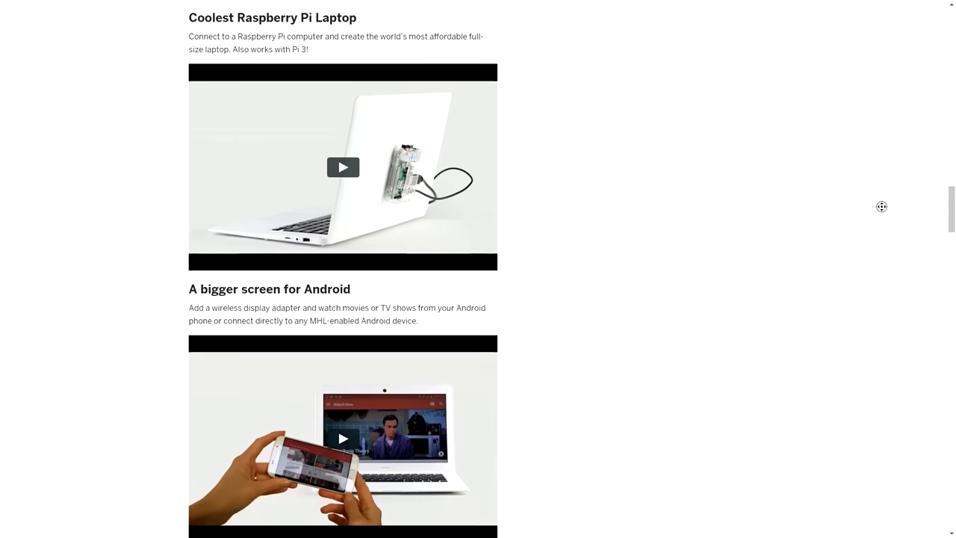
pyautogui.scroll(-3)
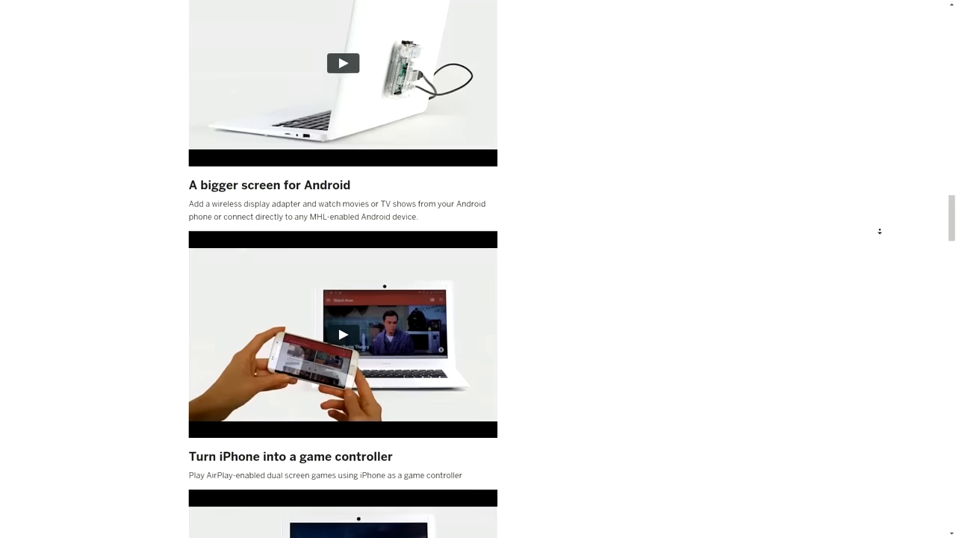
pyautogui.scroll(-3)
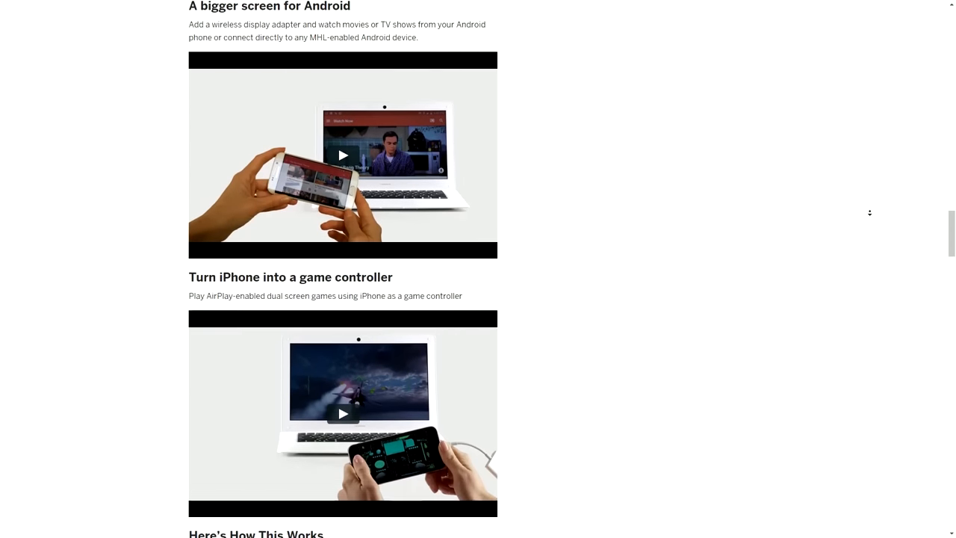
pyautogui.scroll(-3)
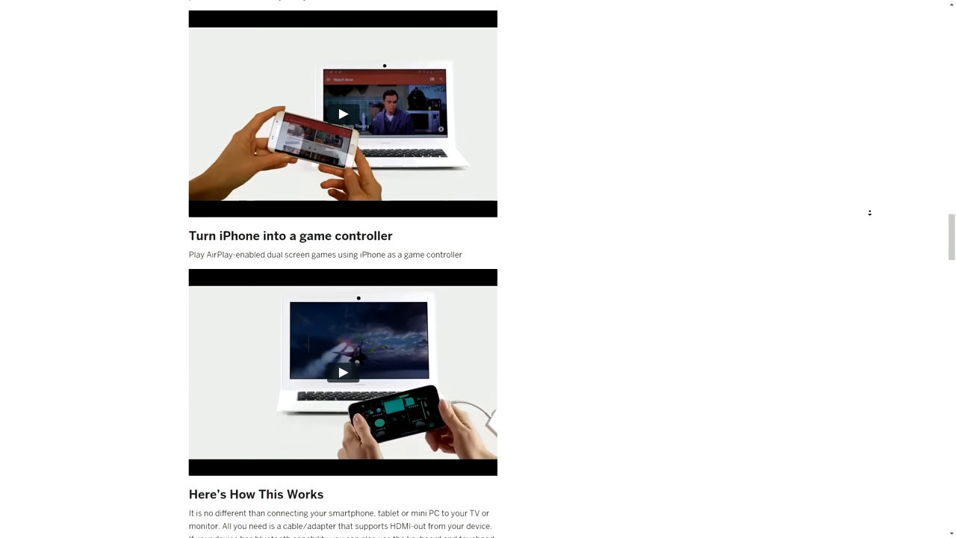
pyautogui.scroll(-3)
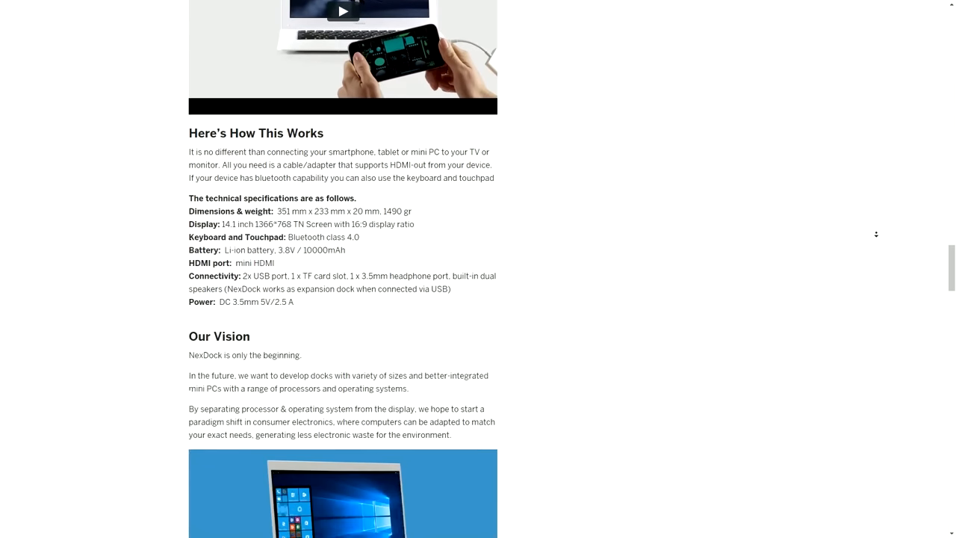
pyautogui.scroll(-3)
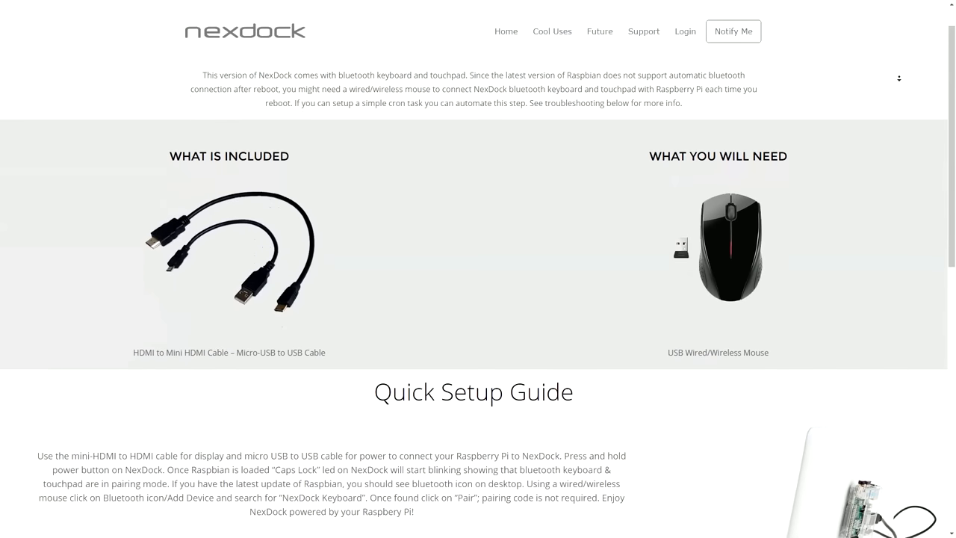
# Step: Reach Troubleshooting and expand the missing Bluetooth icon and auto-connect keyboard/touchpad answers
pyautogui.scroll(-3)
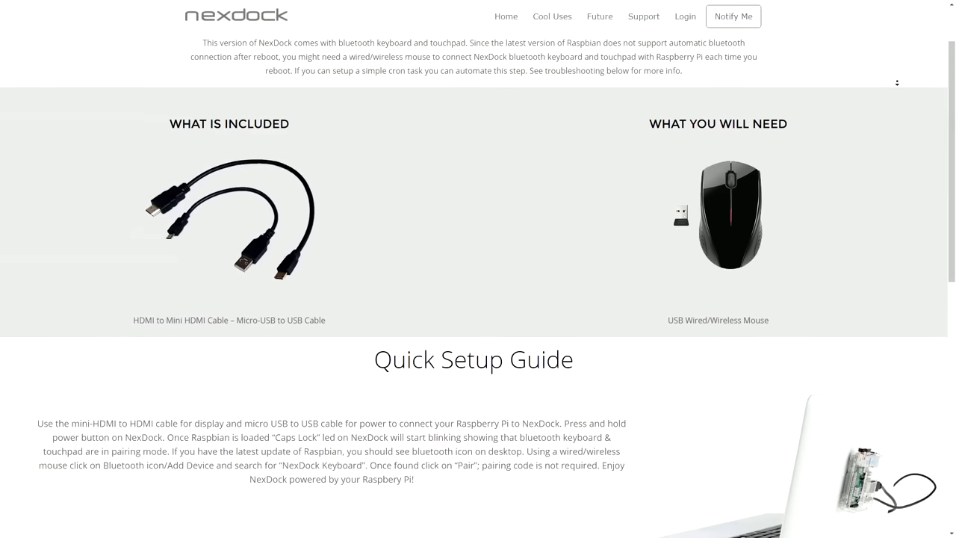
pyautogui.scroll(-3)
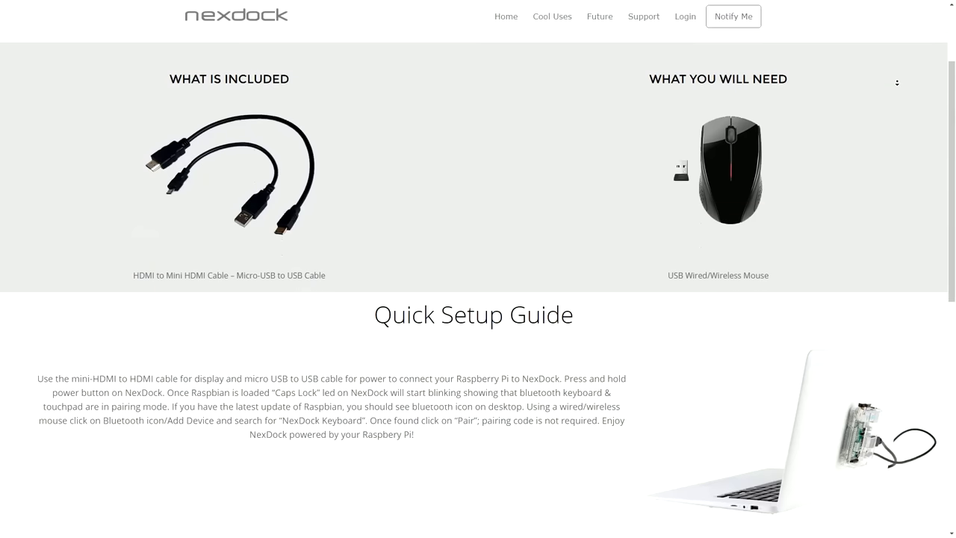
pyautogui.scroll(-3)
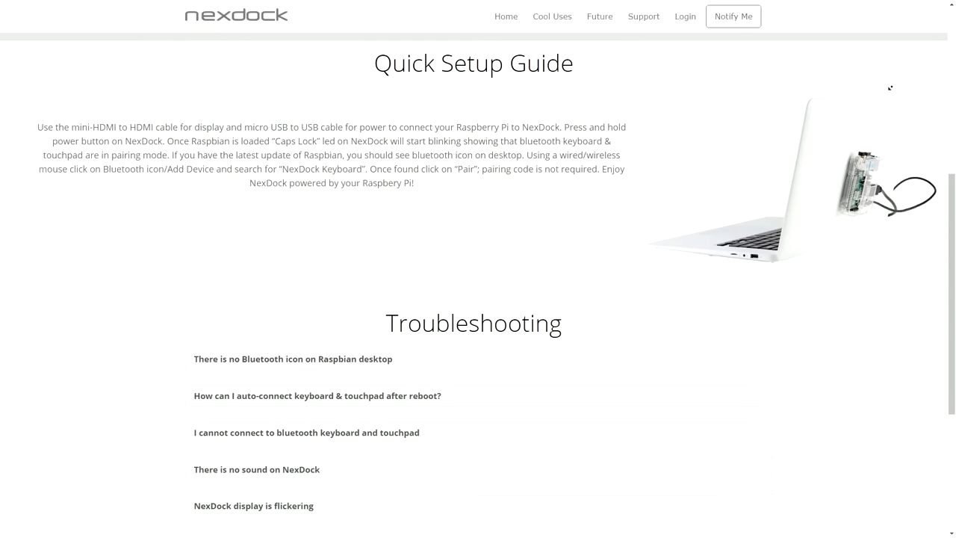
pyautogui.scroll(-3)
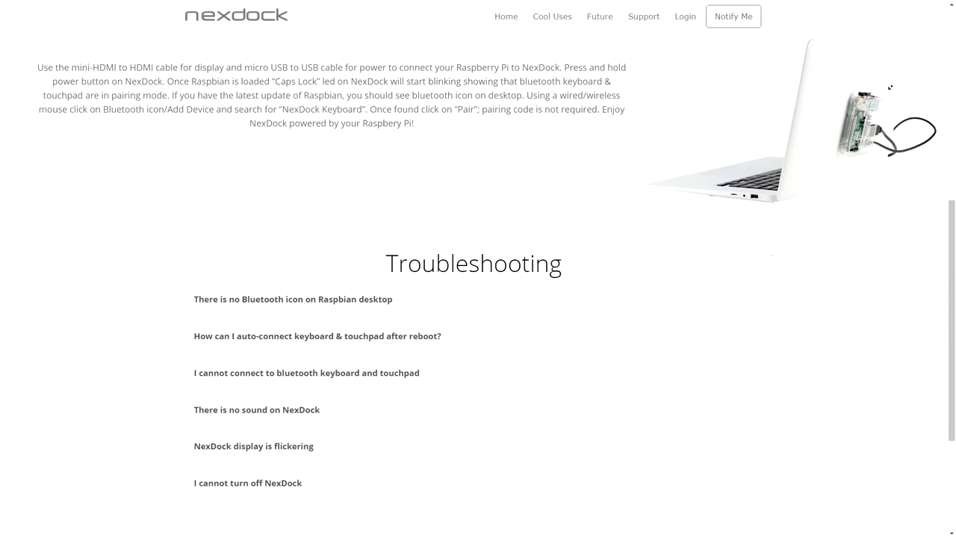
pyautogui.scroll(-3)
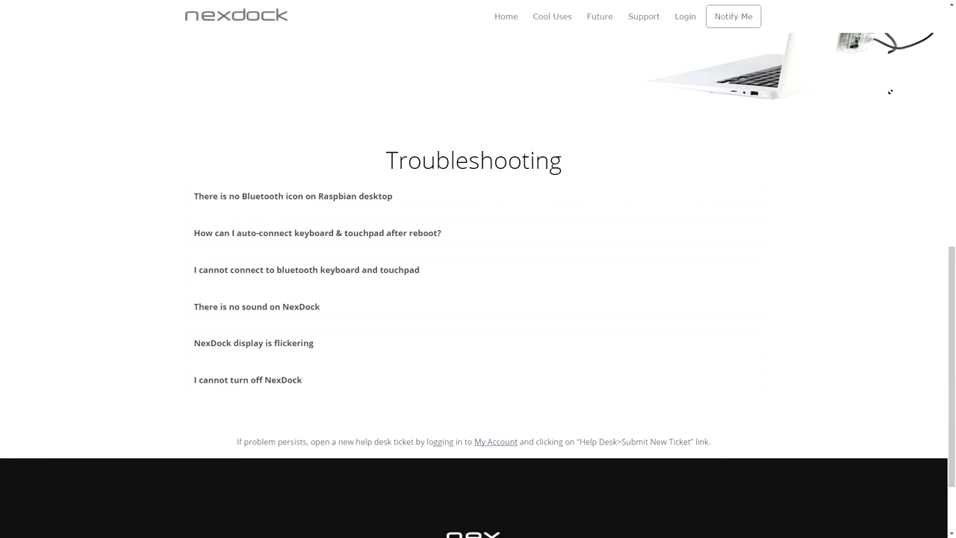
pyautogui.click(293, 196)
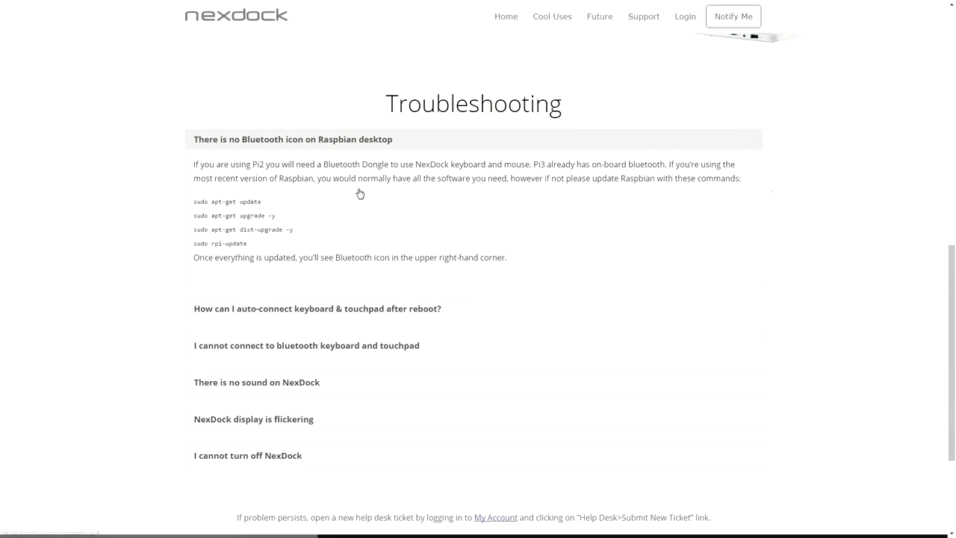
pyautogui.click(316, 307)
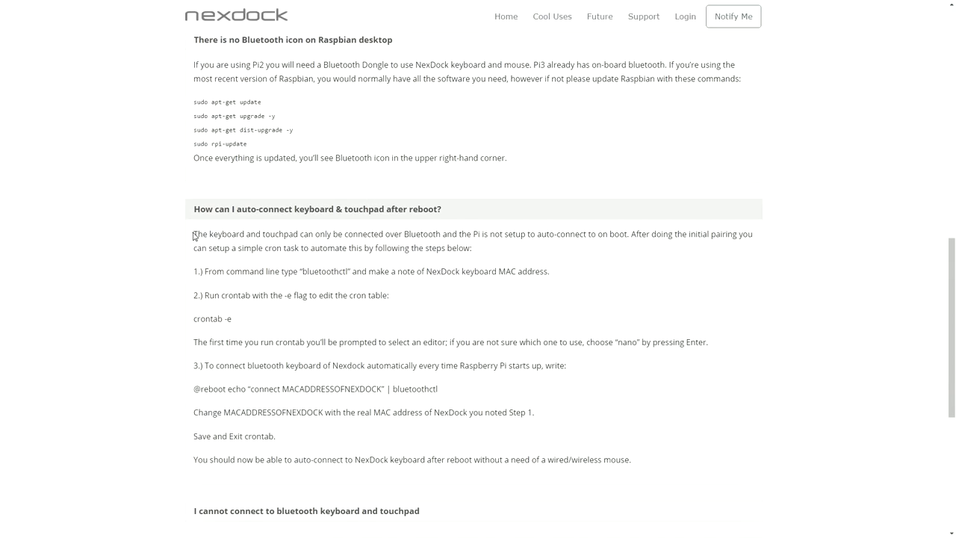
pyautogui.moveTo(744, 463)
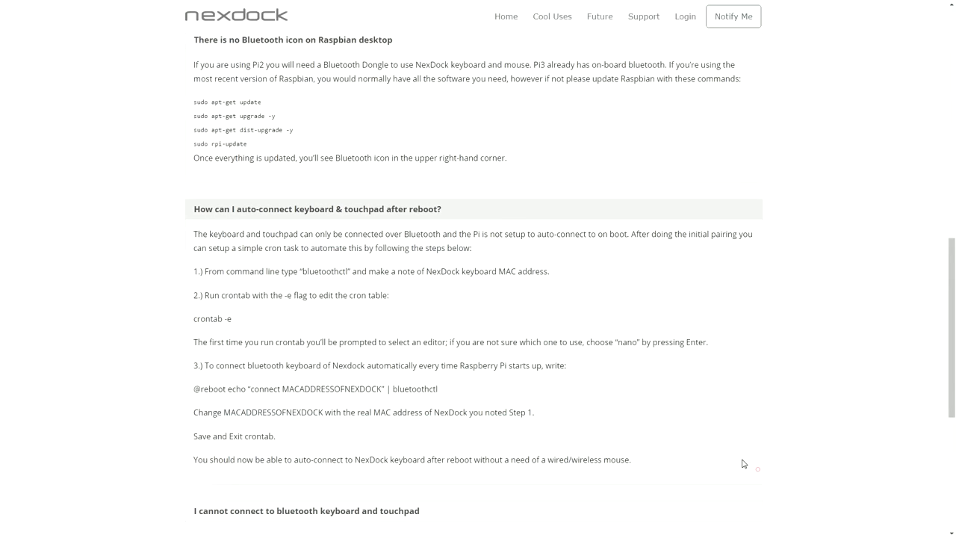
# Step: Expand the answer about the Bluetooth connection failing
pyautogui.scroll(-3)
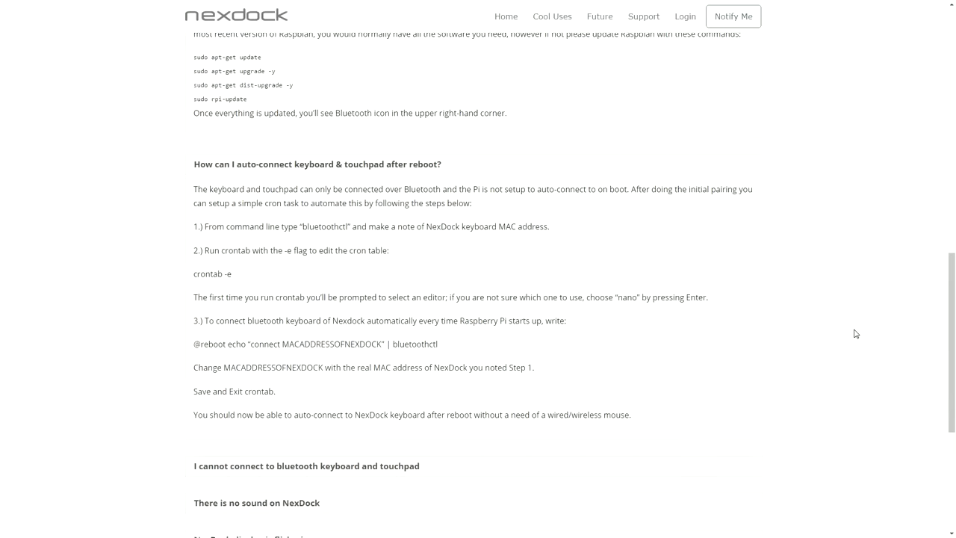
pyautogui.scroll(-3)
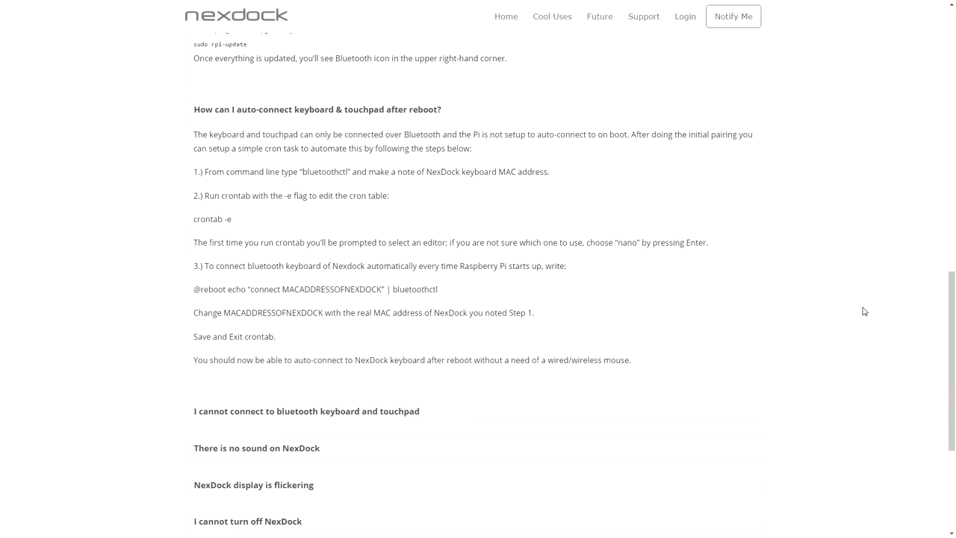
pyautogui.scroll(-3)
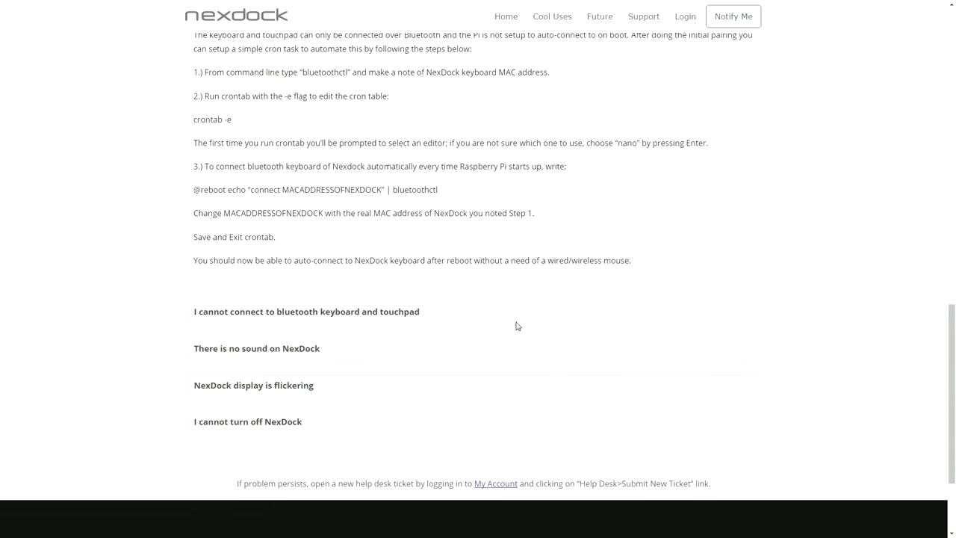
pyautogui.click(306, 312)
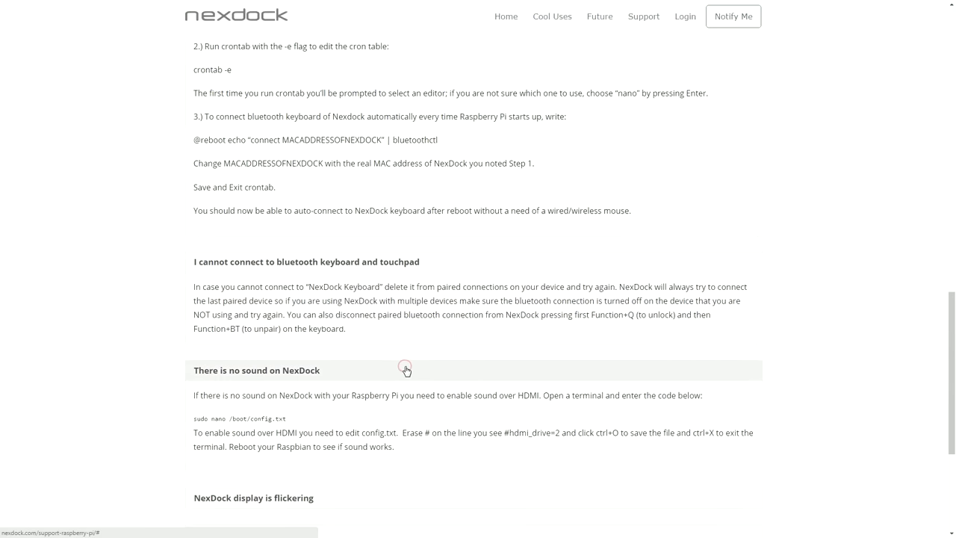
# Step: Expand the answer about NexDock not turning off and review the forced-shutdown steps
pyautogui.scroll(-3)
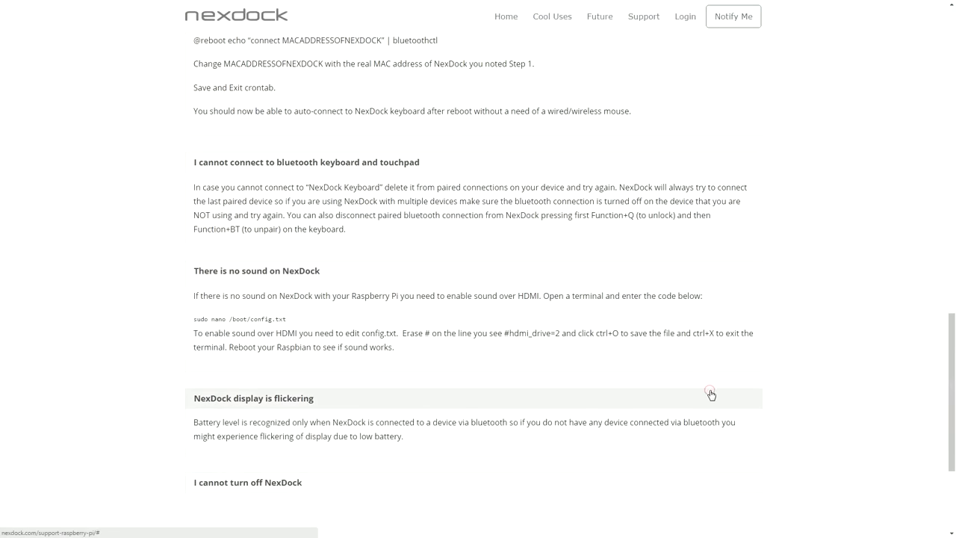
pyautogui.scroll(-3)
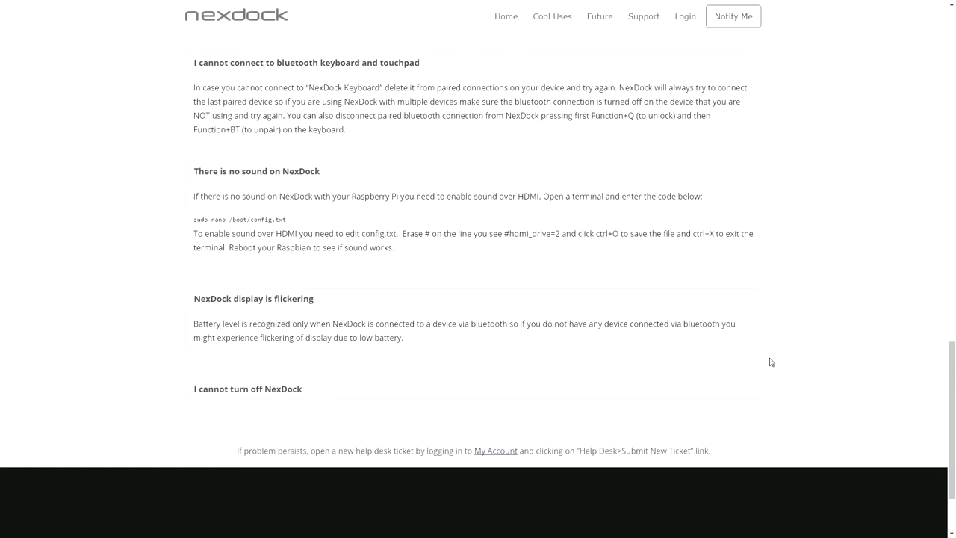
pyautogui.moveTo(633, 389)
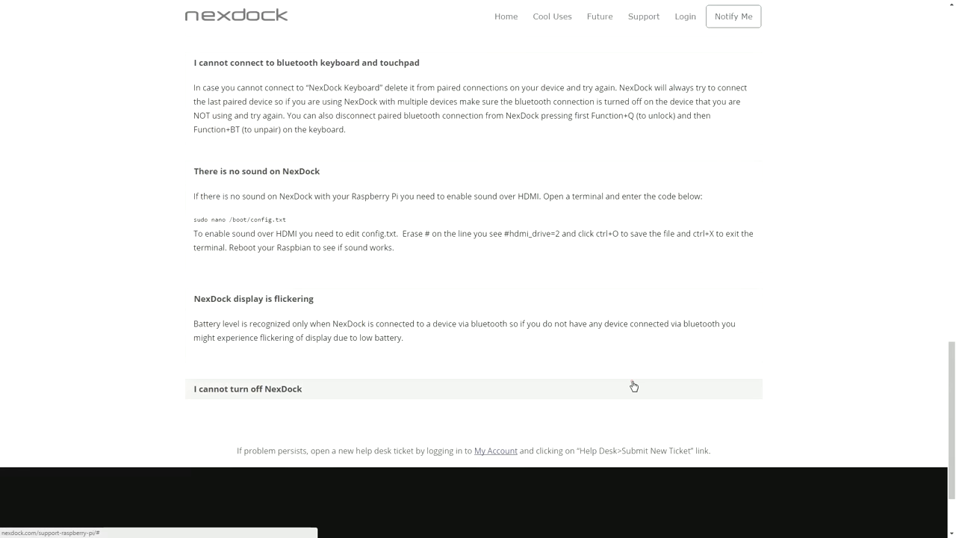
pyautogui.click(248, 388)
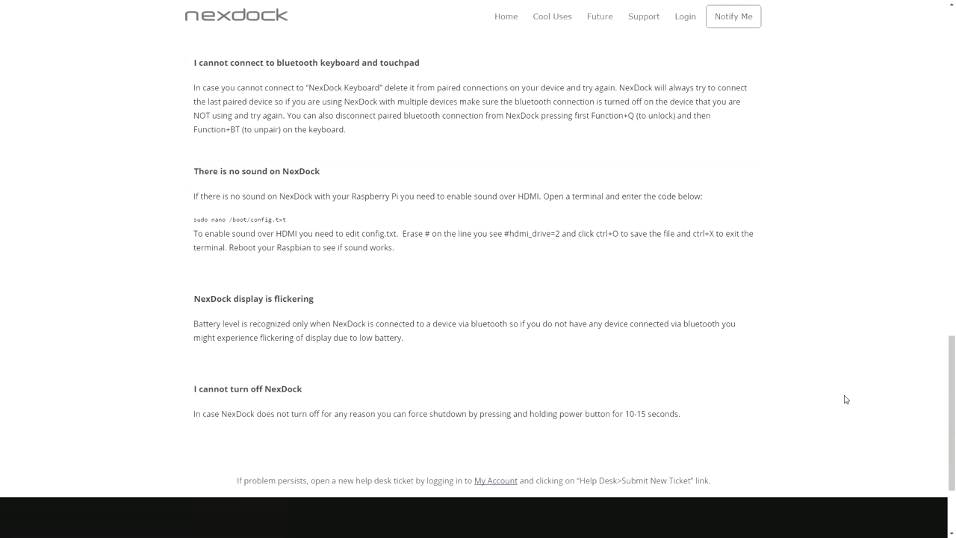
pyautogui.scroll(3)
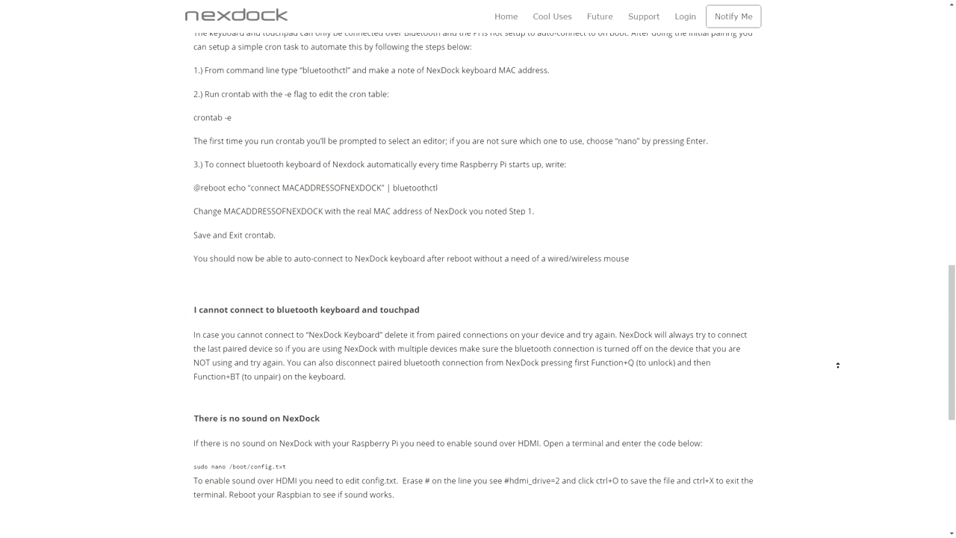
pyautogui.scroll(3)
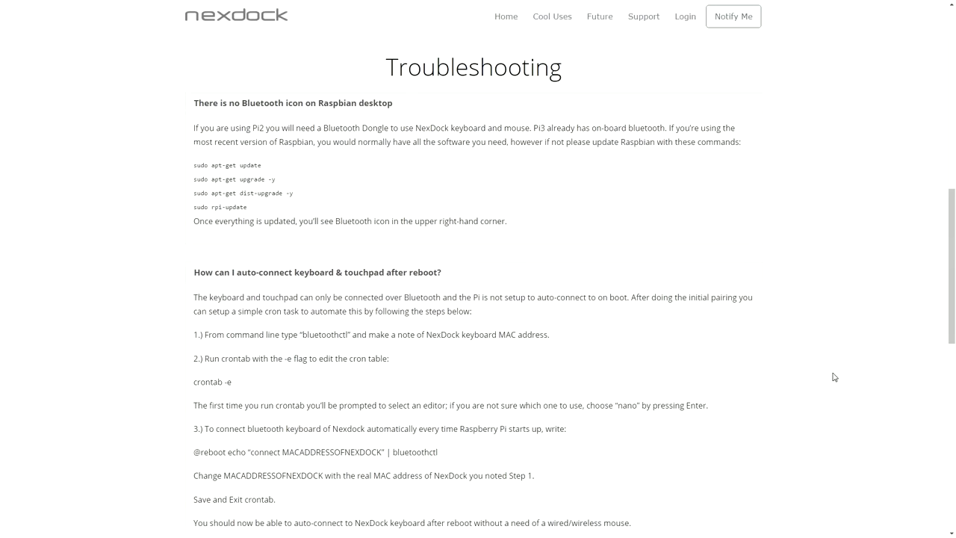
pyautogui.moveTo(848, 372)
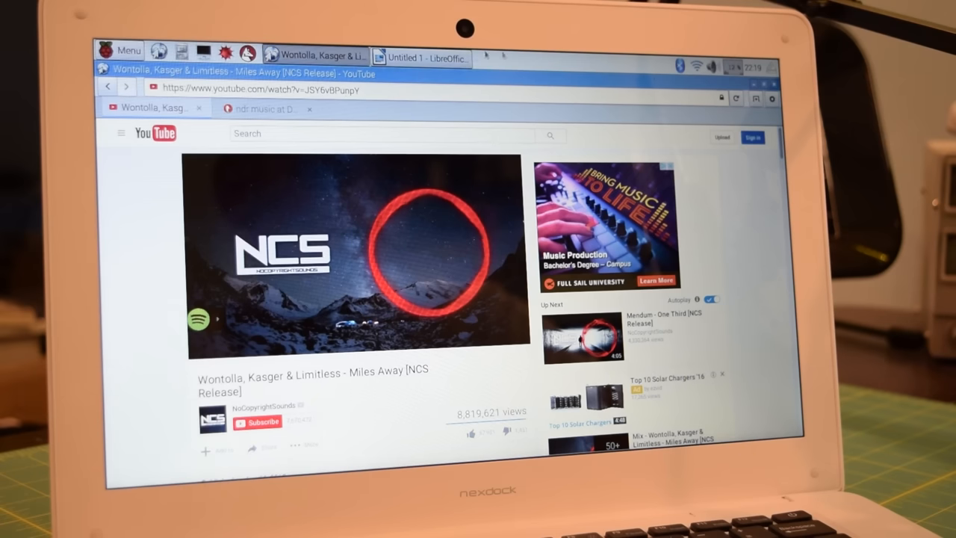
# Step: Switch to LibreOffice Writer, write 'Hello YouTube', and return to an empty document
pyautogui.click(711, 66)
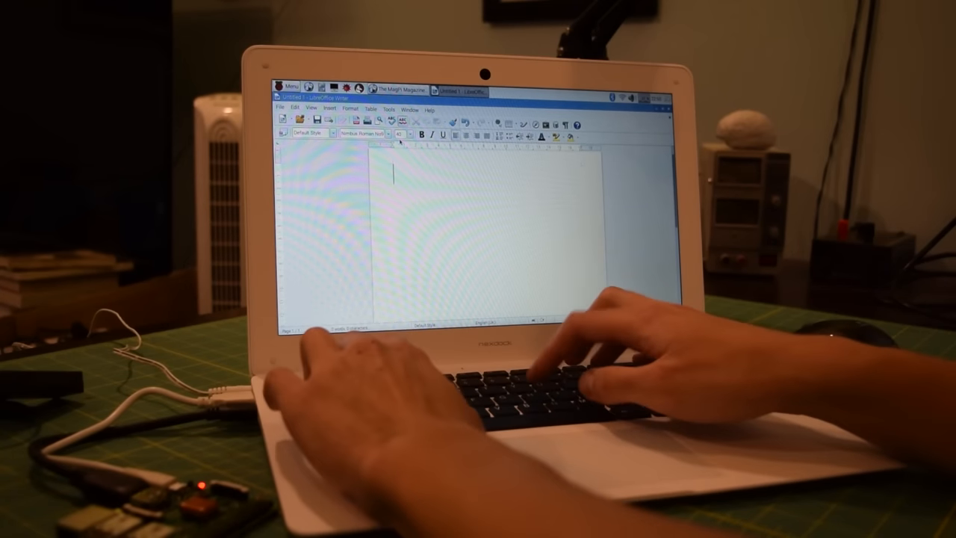
pyautogui.write('Hello Yo')
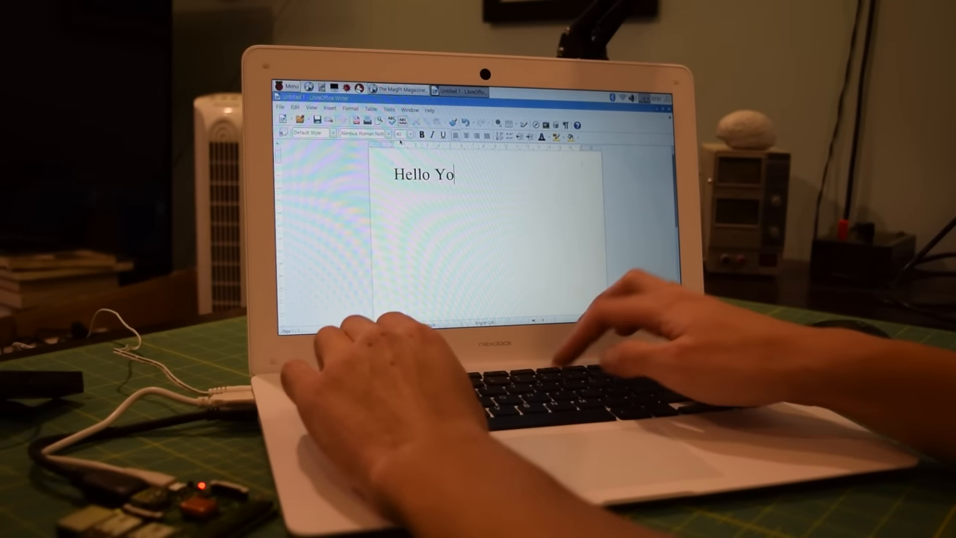
pyautogui.write('uTube')
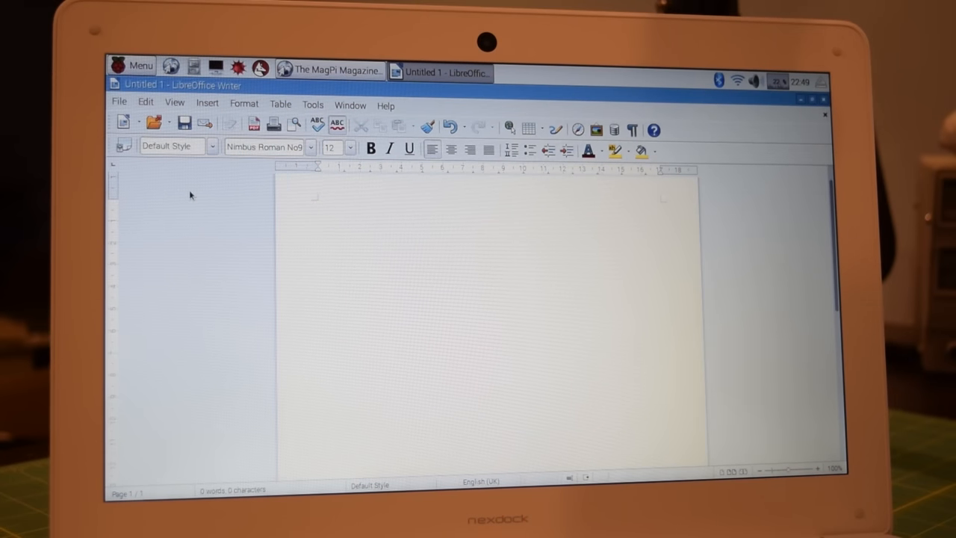
pyautogui.click(320, 203)
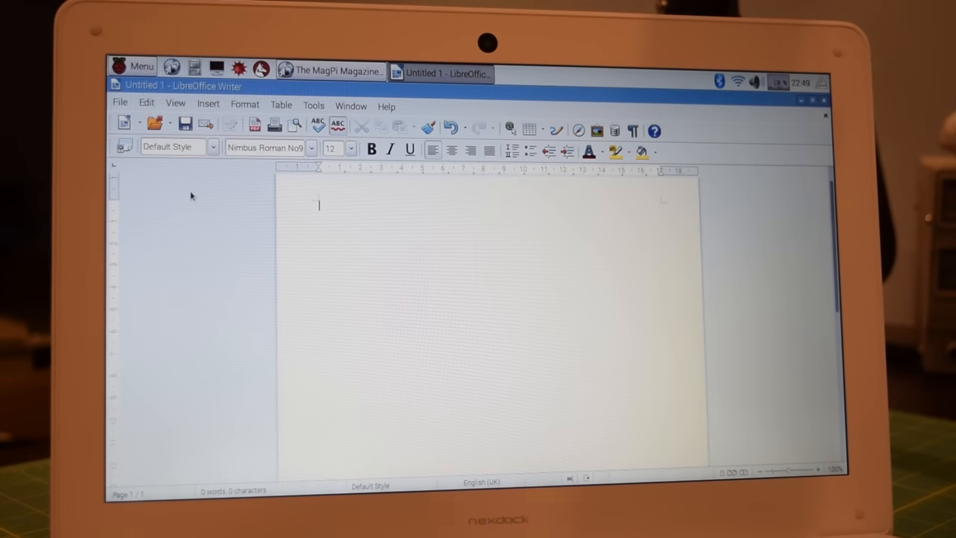